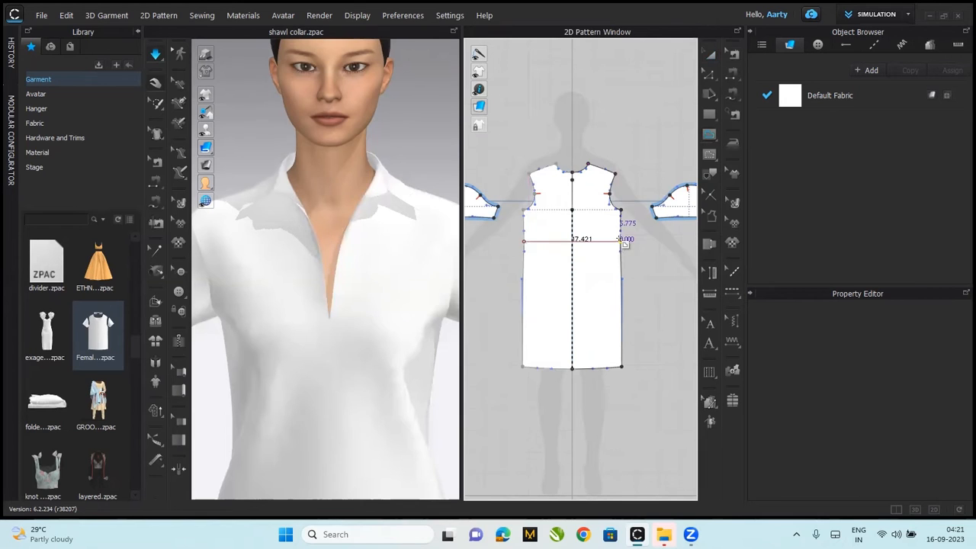
Step: Cut and sew the dress front along the horizontal waistline into bodice and skirt
{"action": "left_click", "coordinate": [571, 242]}
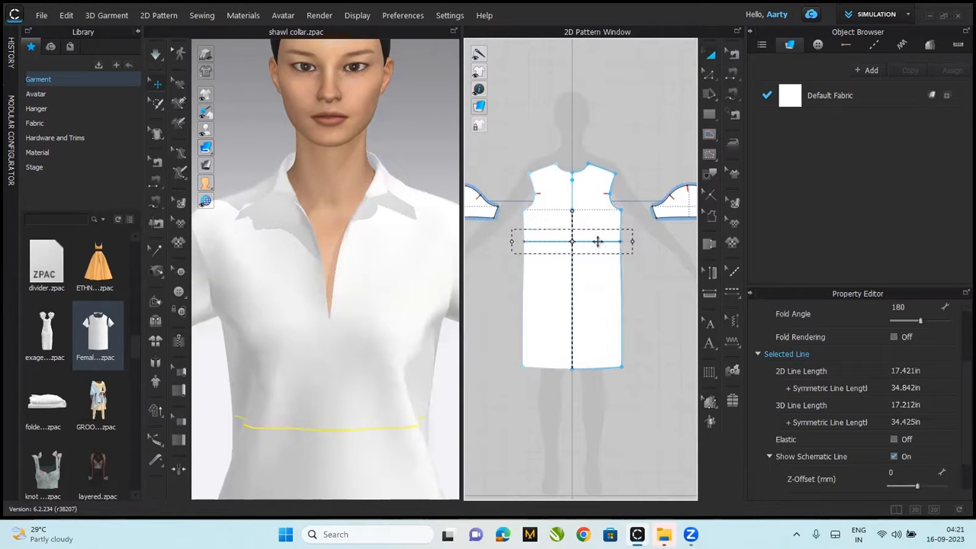
{"action": "right_click", "coordinate": [597, 242]}
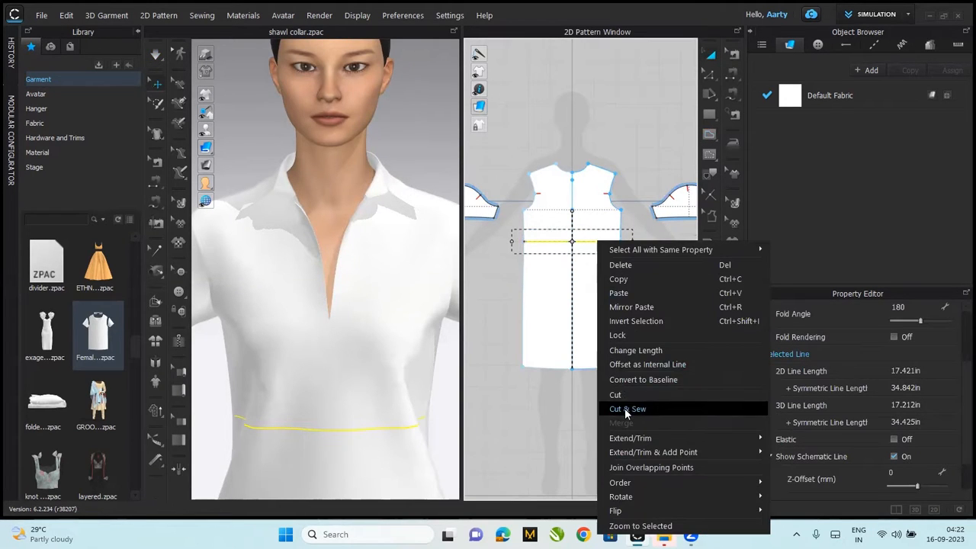
{"action": "left_click", "coordinate": [627, 409]}
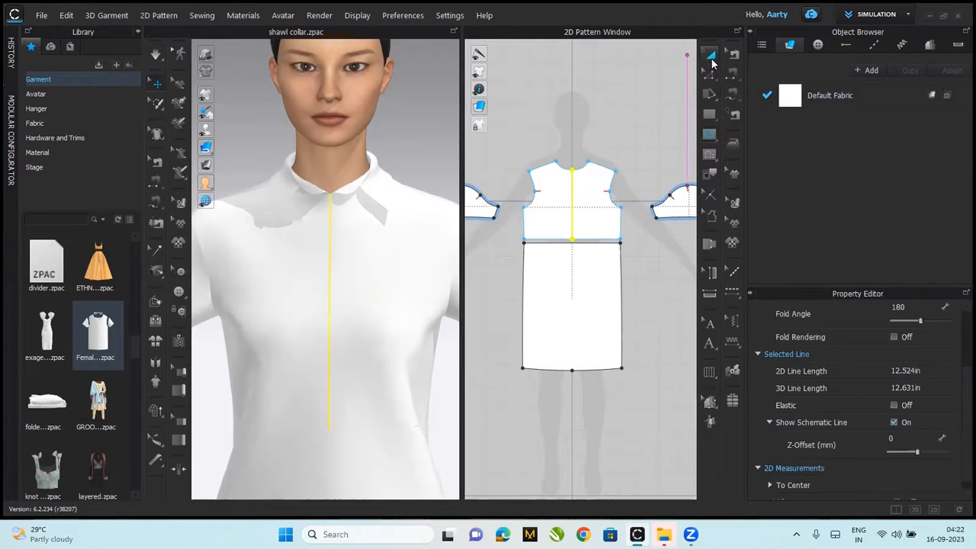
Step: Cut and sew the bodice down the center-front line, then select the left front piece
{"action": "right_click", "coordinate": [572, 190]}
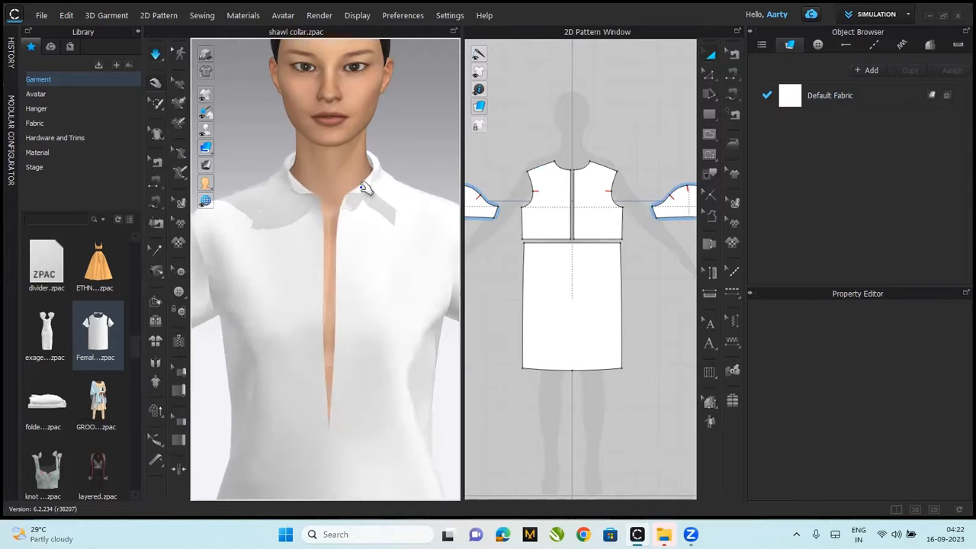
{"action": "left_click", "coordinate": [365, 187]}
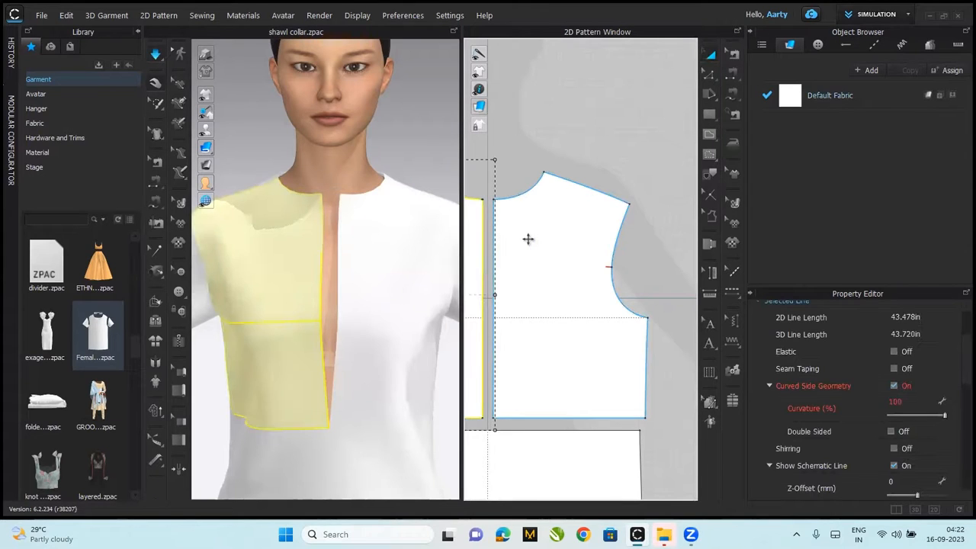
Step: Reshape the left front neckline corner and link both front halves as a symmetric pattern
{"action": "right_click", "coordinate": [528, 240]}
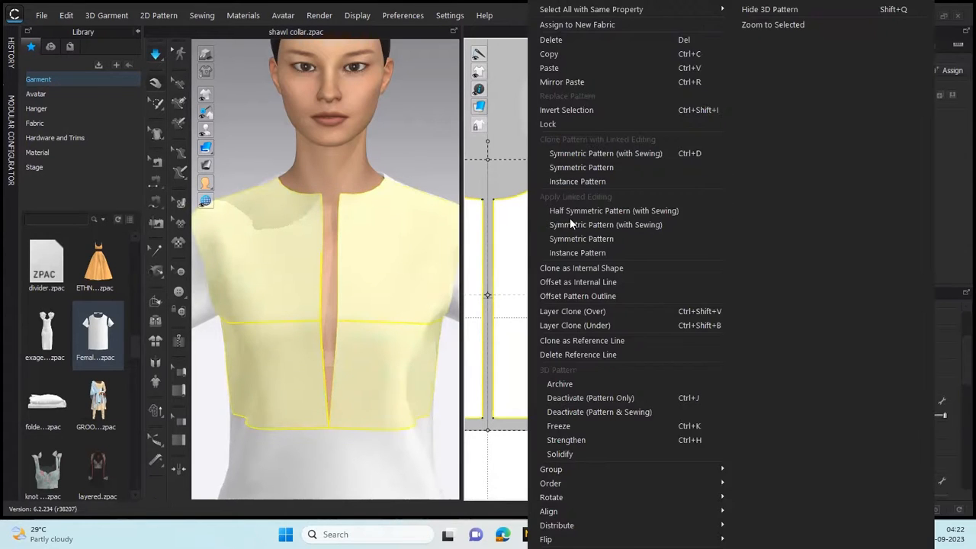
{"action": "mouse_move", "coordinate": [614, 210]}
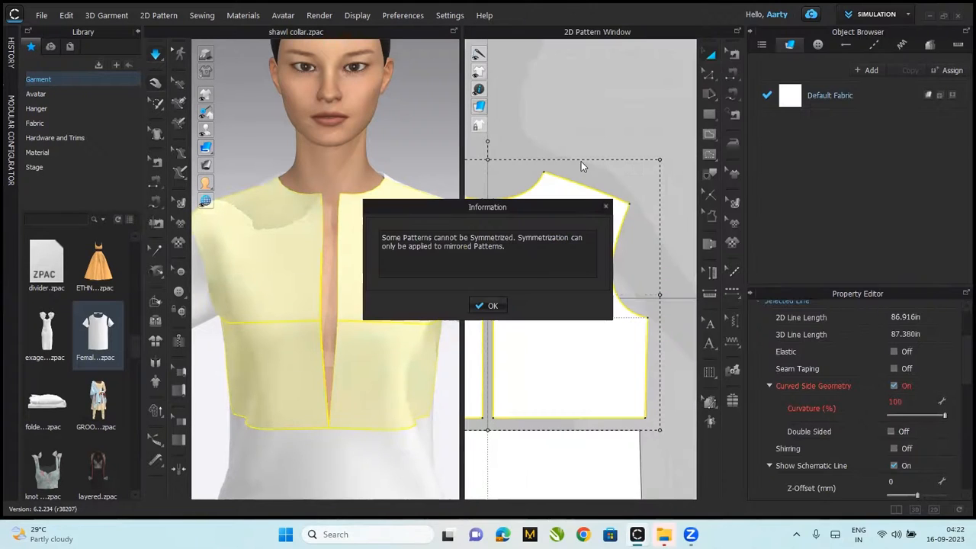
{"action": "left_click", "coordinate": [488, 305]}
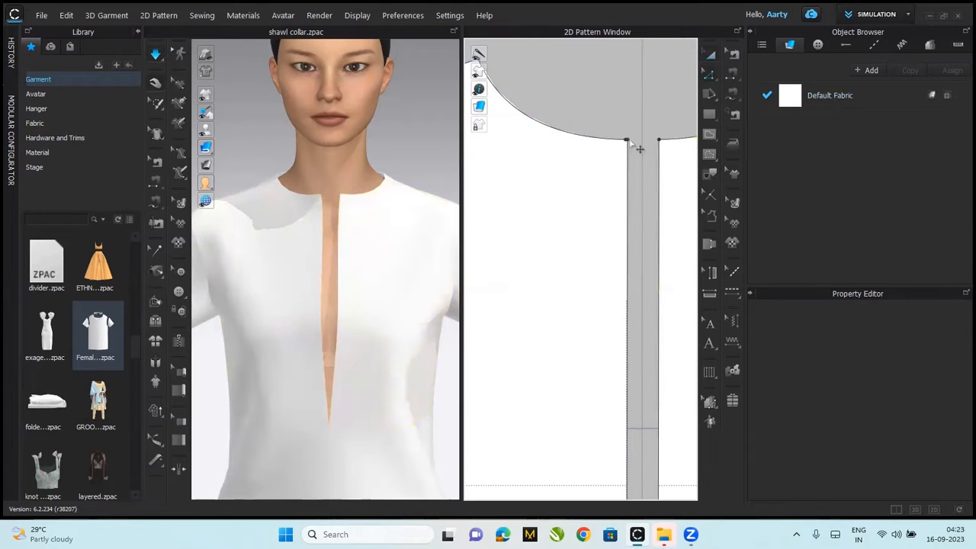
{"action": "left_click", "coordinate": [625, 139]}
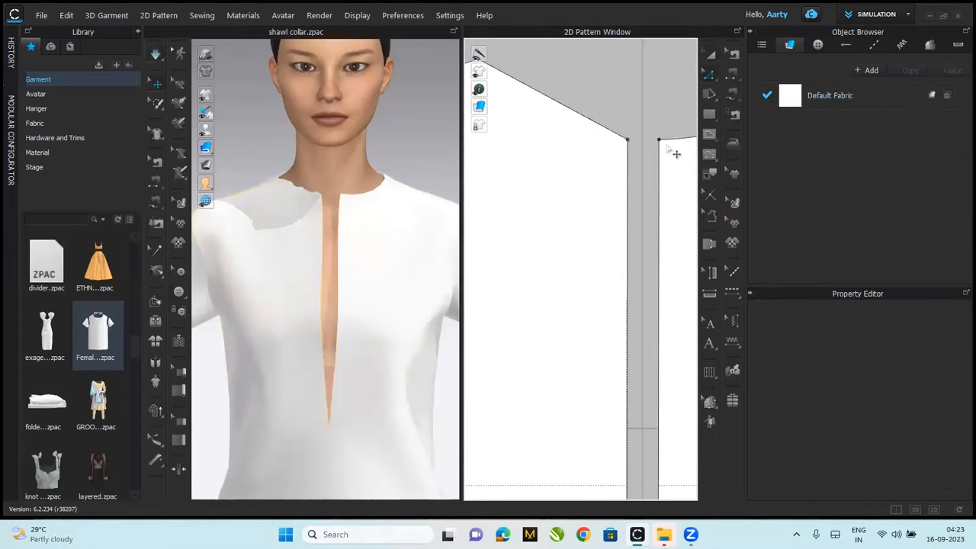
{"action": "mouse_move", "coordinate": [640, 156]}
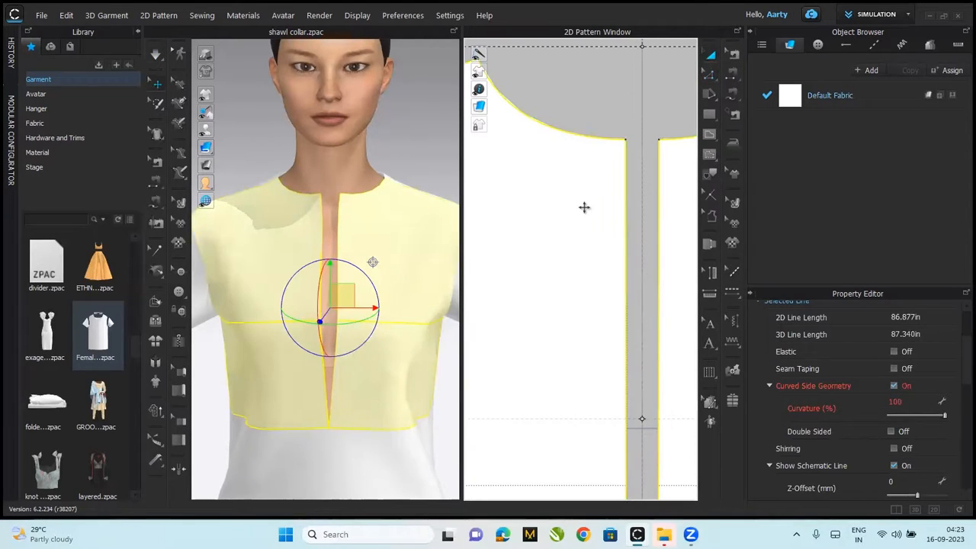
{"action": "right_click", "coordinate": [585, 207]}
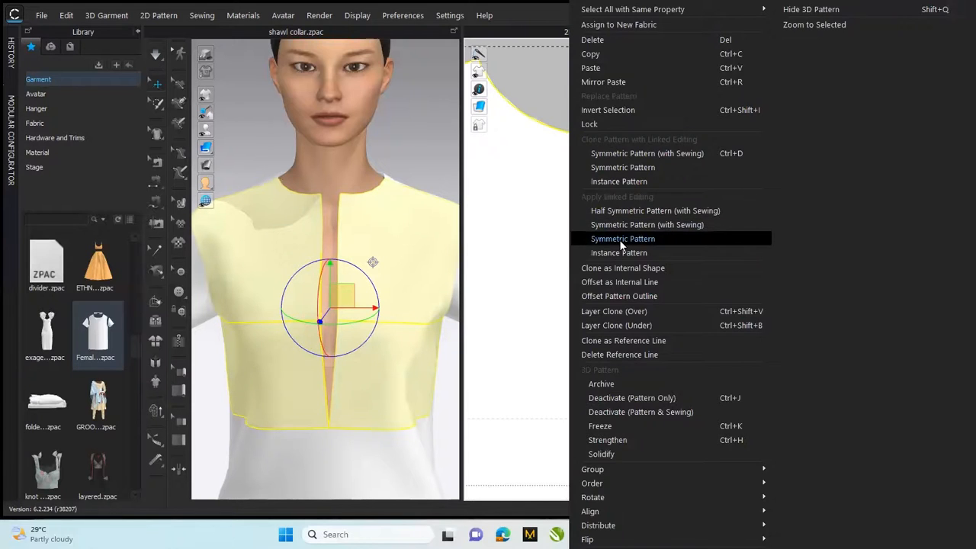
{"action": "left_click", "coordinate": [622, 239]}
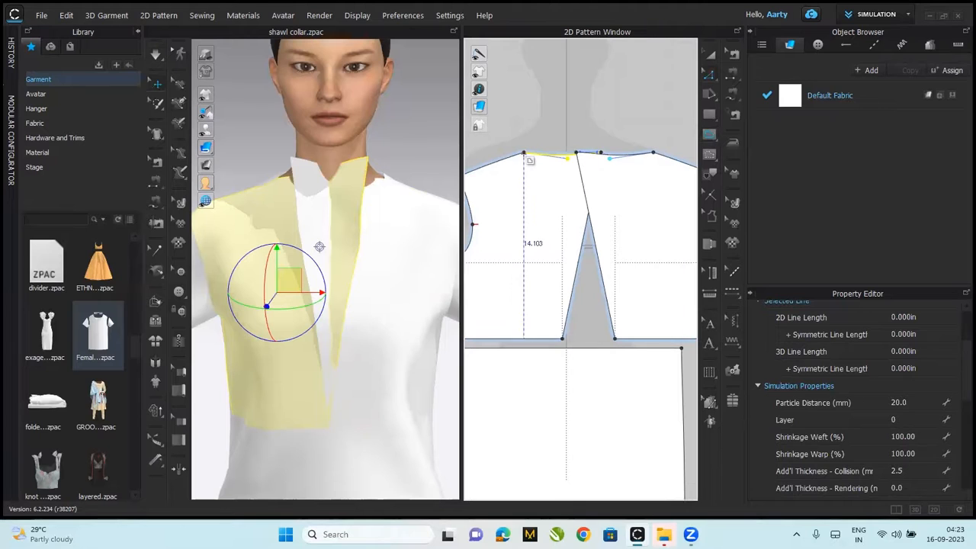
Step: Draw the diagonal lapel fold line from the neck point down to the V base
{"action": "left_click_drag", "start_coordinate": [525, 161], "coordinate": [568, 344]}
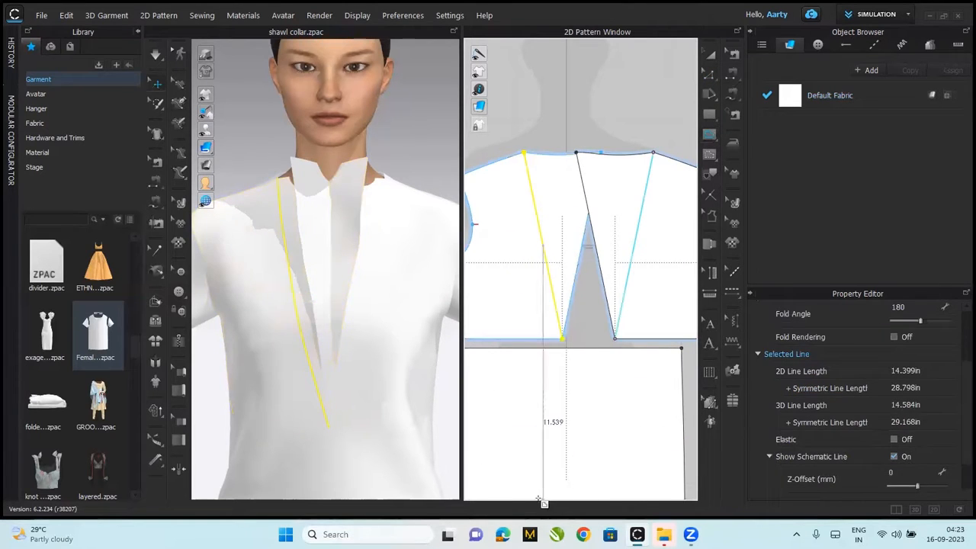
{"action": "mouse_move", "coordinate": [155, 300]}
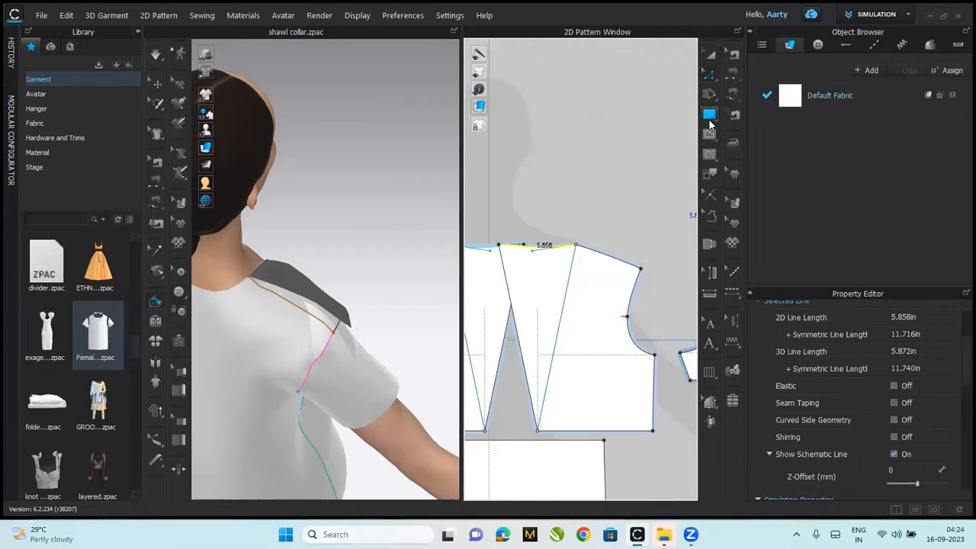
Step: Create a 5.858 by 3.99 in rectangle for the back collar band and select it
{"action": "left_click", "coordinate": [709, 113]}
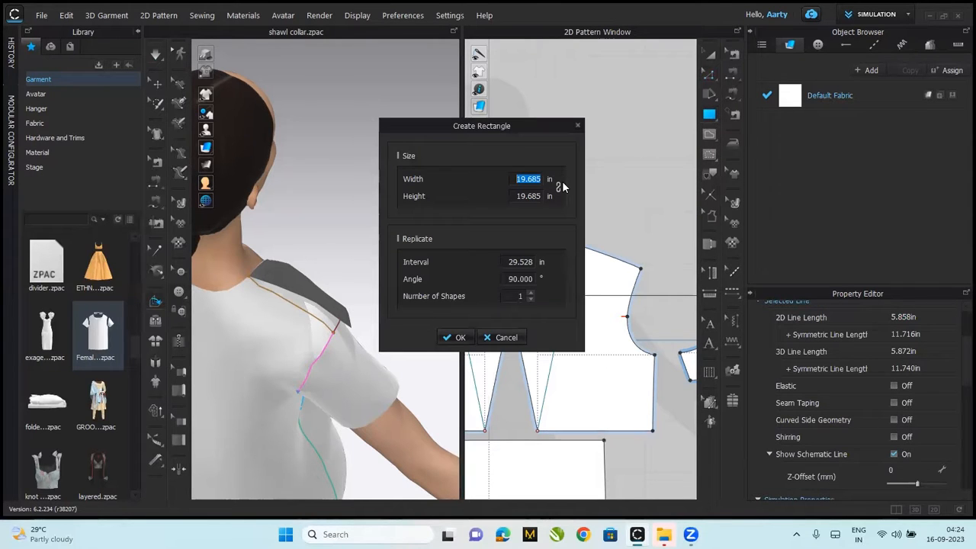
{"action": "type", "text": "5."}
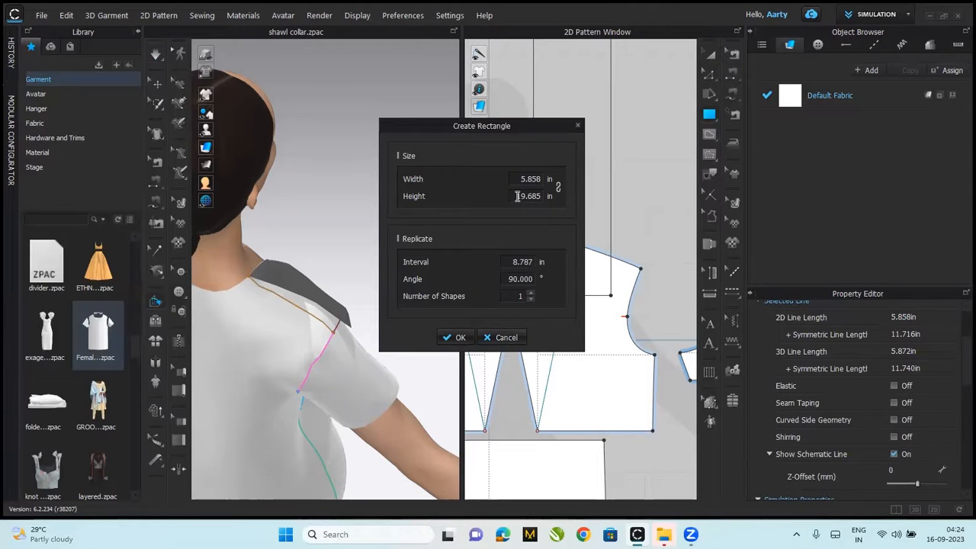
{"action": "triple_click", "coordinate": [529, 196]}
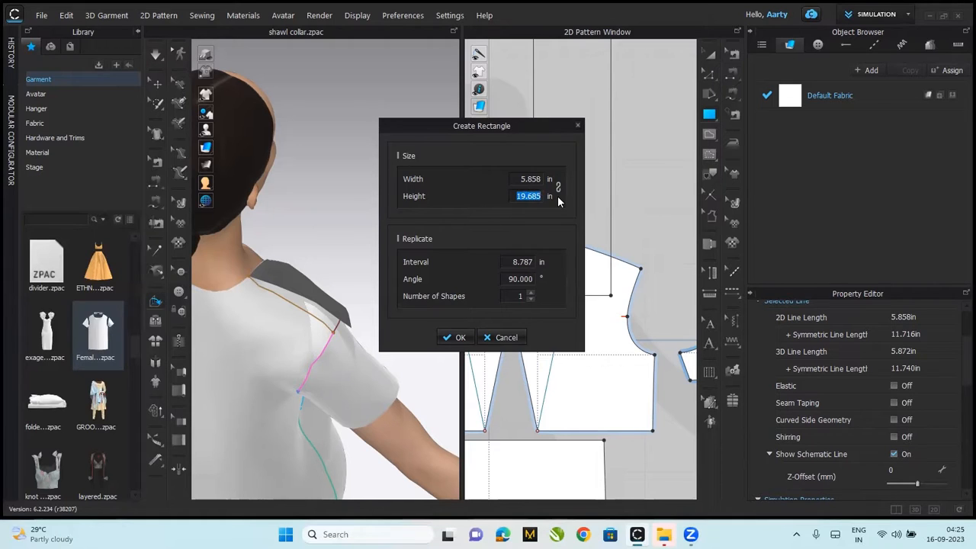
{"action": "type", "text": "3.99"}
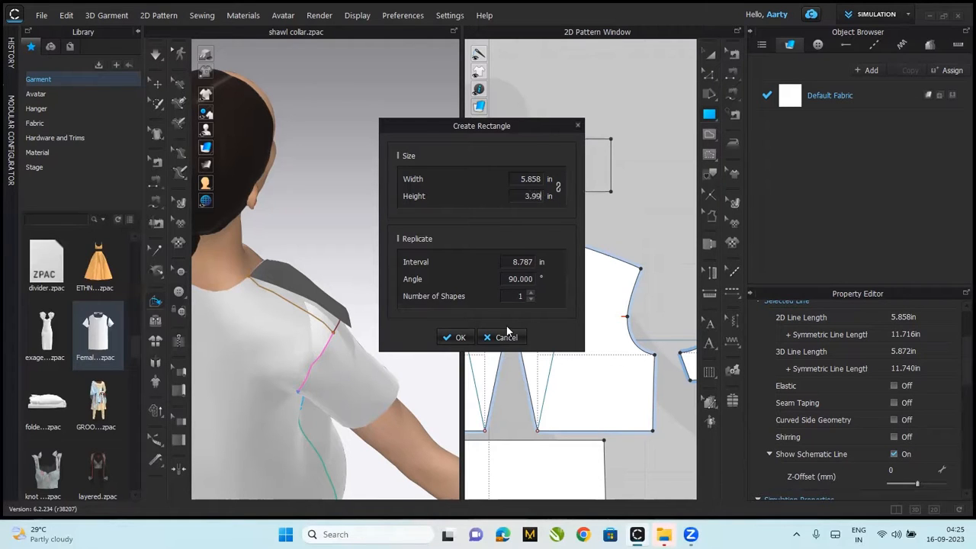
{"action": "left_click", "coordinate": [456, 337]}
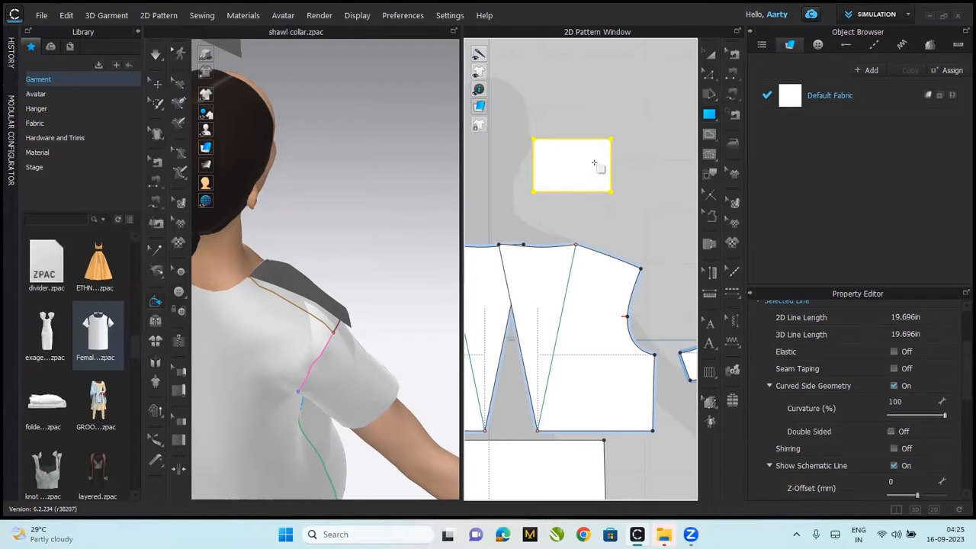
{"action": "left_click", "coordinate": [571, 165]}
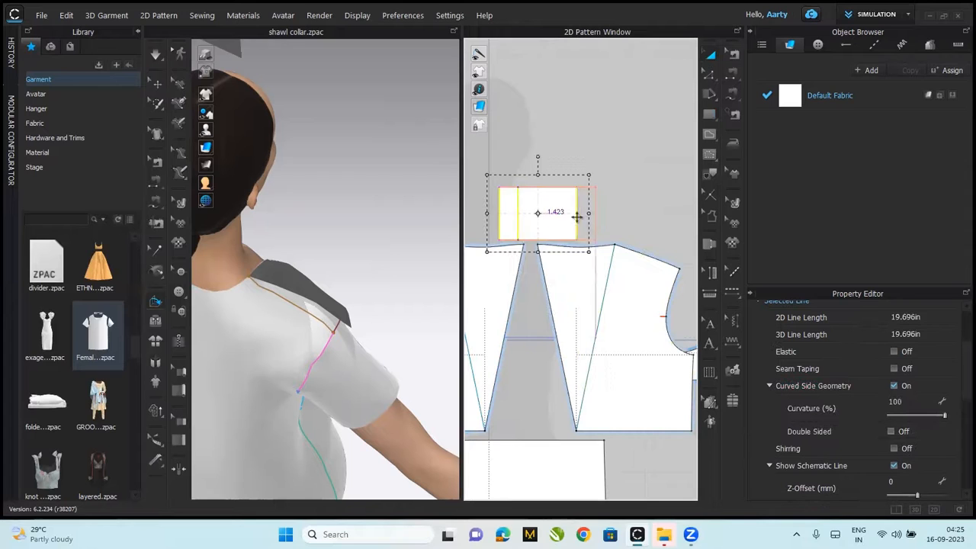
Step: Sew the collar band at the back neck point and select the seam to set its 180° custom fold
{"action": "right_click", "coordinate": [538, 214]}
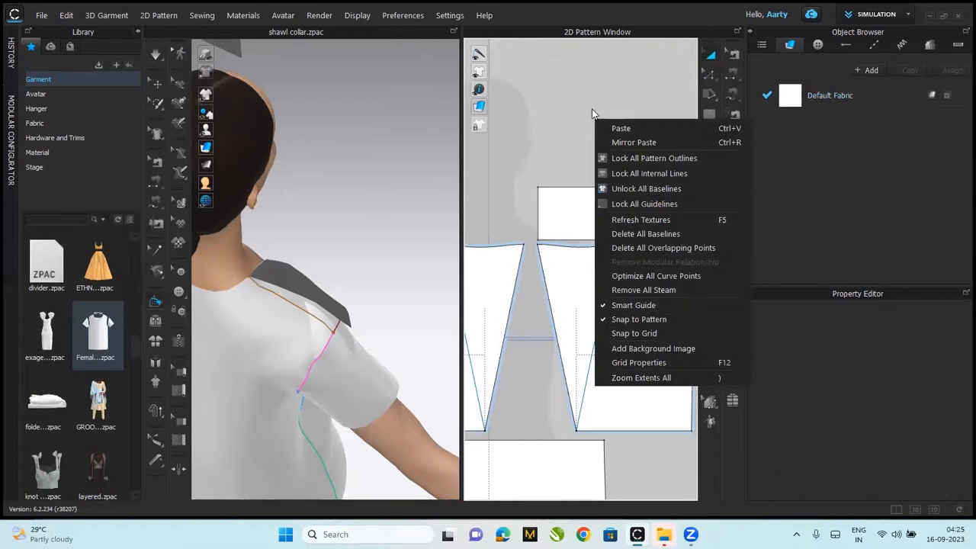
{"action": "left_click", "coordinate": [625, 206]}
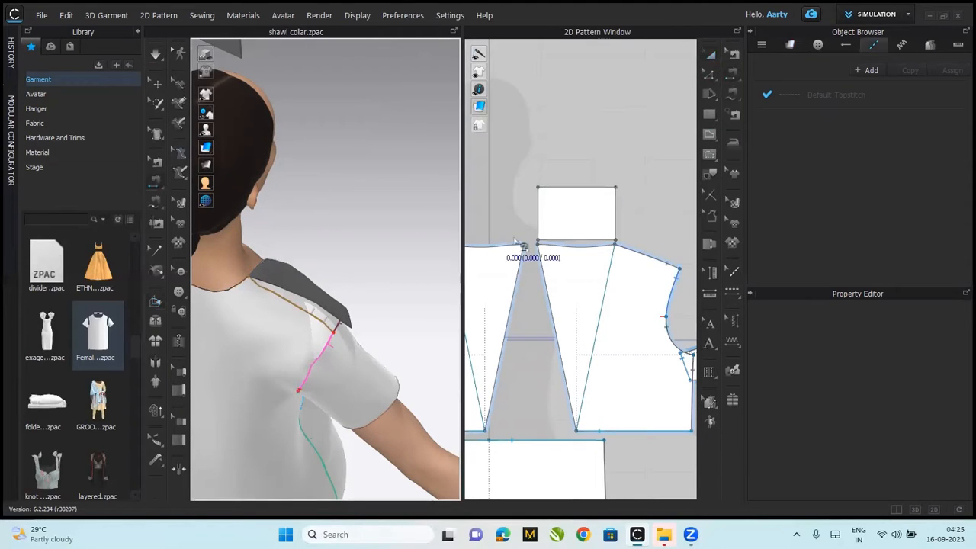
{"action": "left_click", "coordinate": [577, 244]}
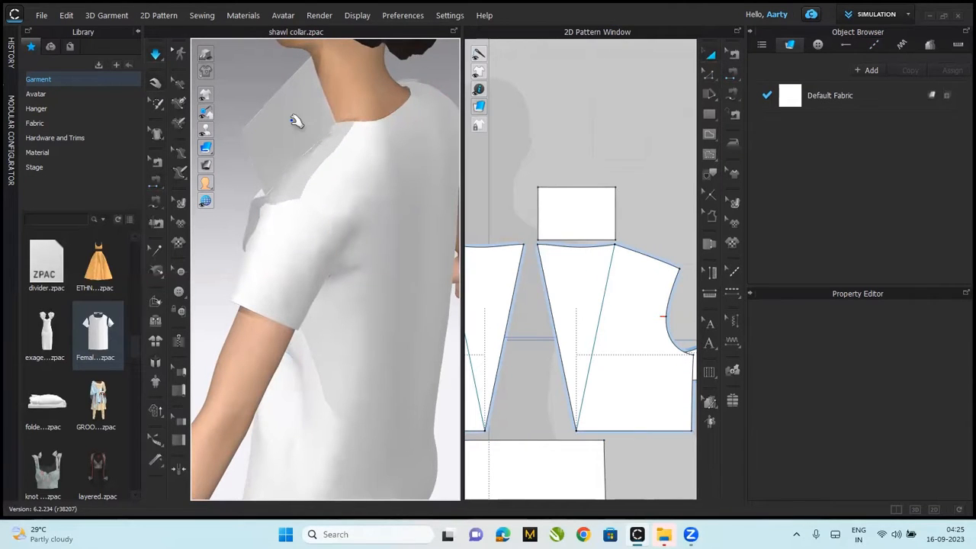
{"action": "left_click", "coordinate": [576, 212]}
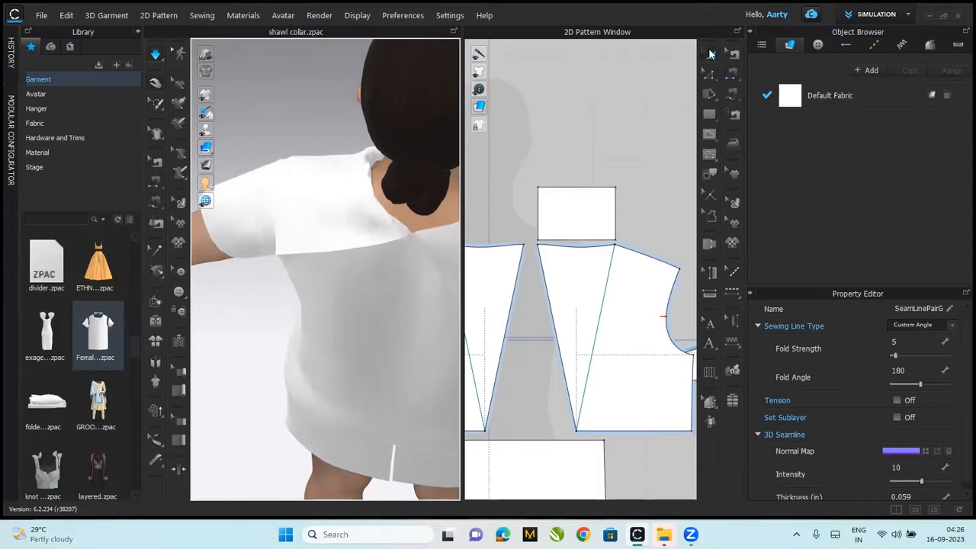
Step: Segment-sew the collar band's lower edge to the back neckline and its top edge to the lapel
{"action": "left_click", "coordinate": [575, 212]}
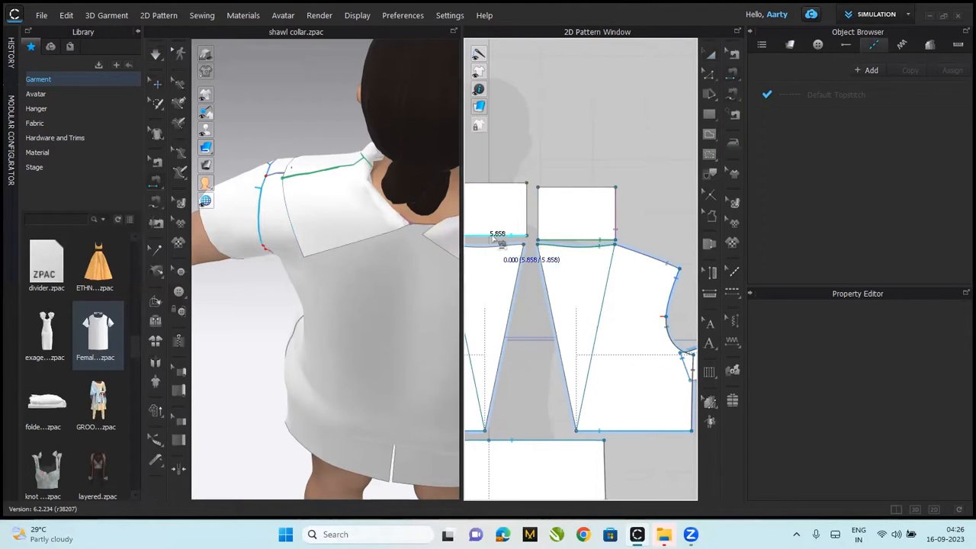
{"action": "left_click", "coordinate": [496, 242]}
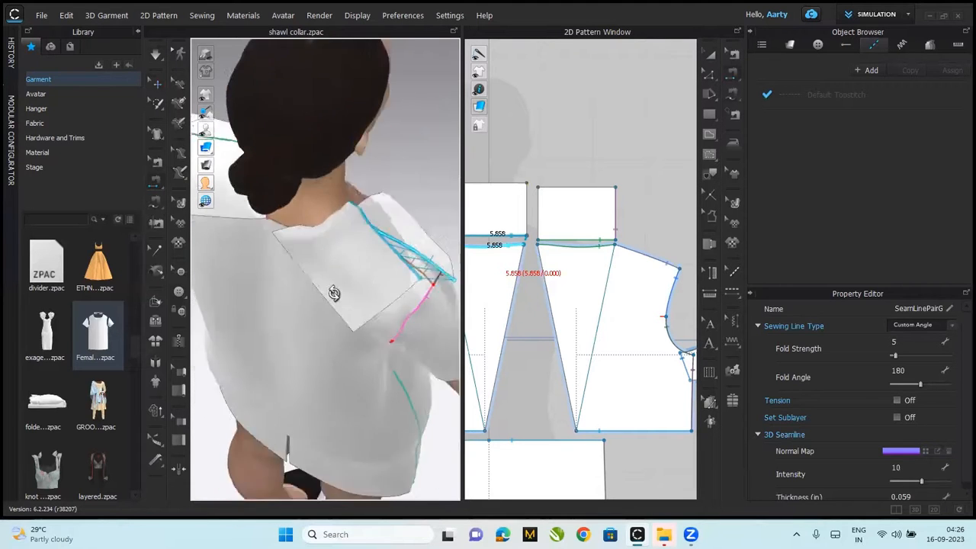
{"action": "left_click_drag", "start_coordinate": [343, 305], "coordinate": [289, 267]}
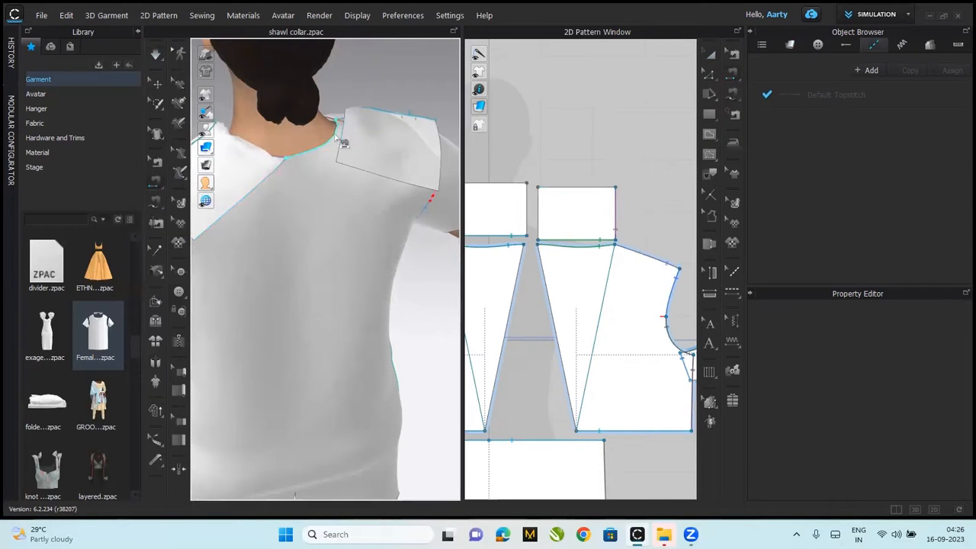
{"action": "left_click", "coordinate": [335, 148]}
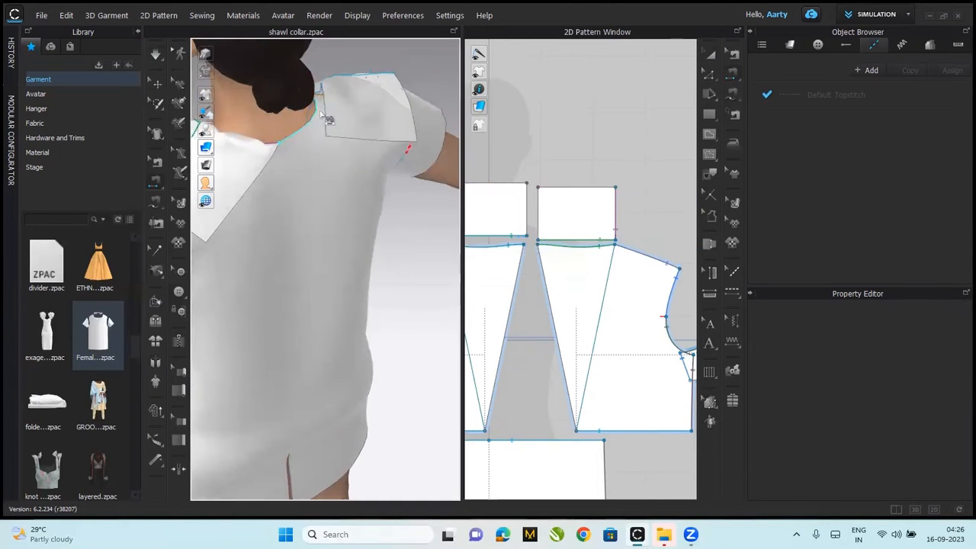
{"action": "left_click", "coordinate": [317, 115]}
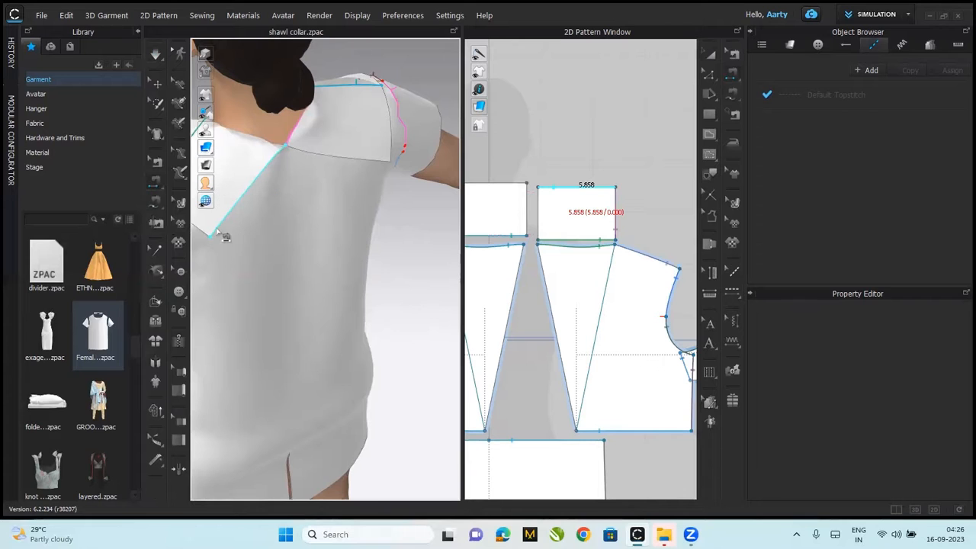
{"action": "left_click", "coordinate": [389, 163]}
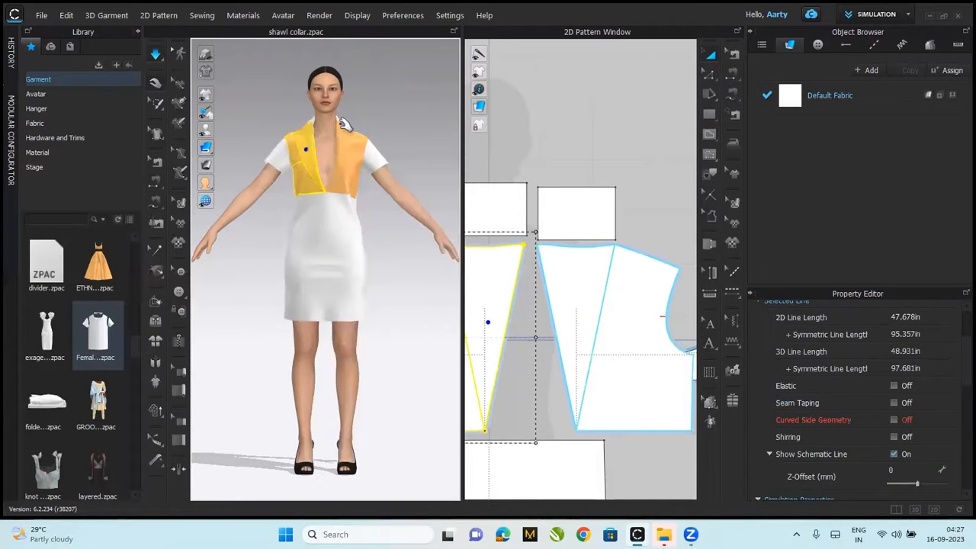
Step: Delete all curve points on the band's lower edge and merge the band with the bodice piece
{"action": "right_click", "coordinate": [576, 214]}
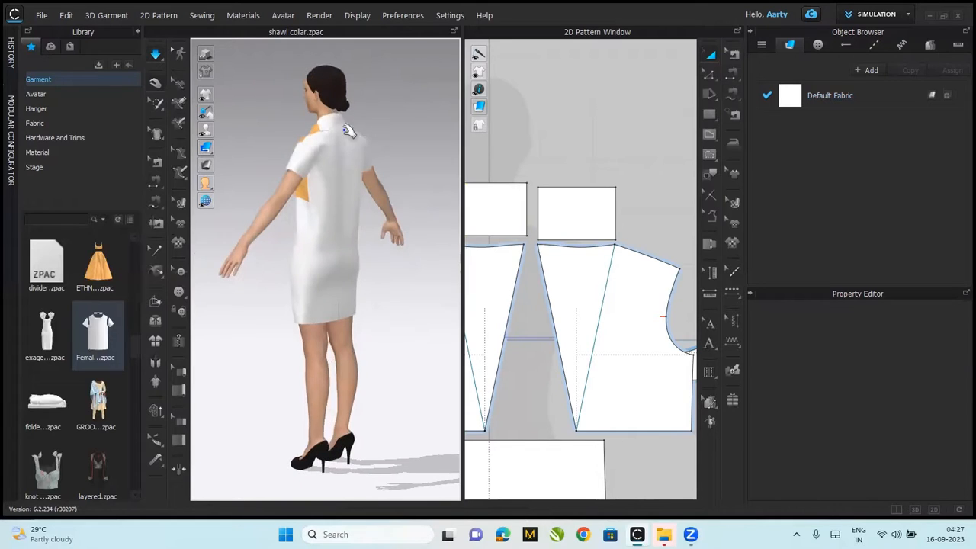
{"action": "left_click", "coordinate": [575, 210]}
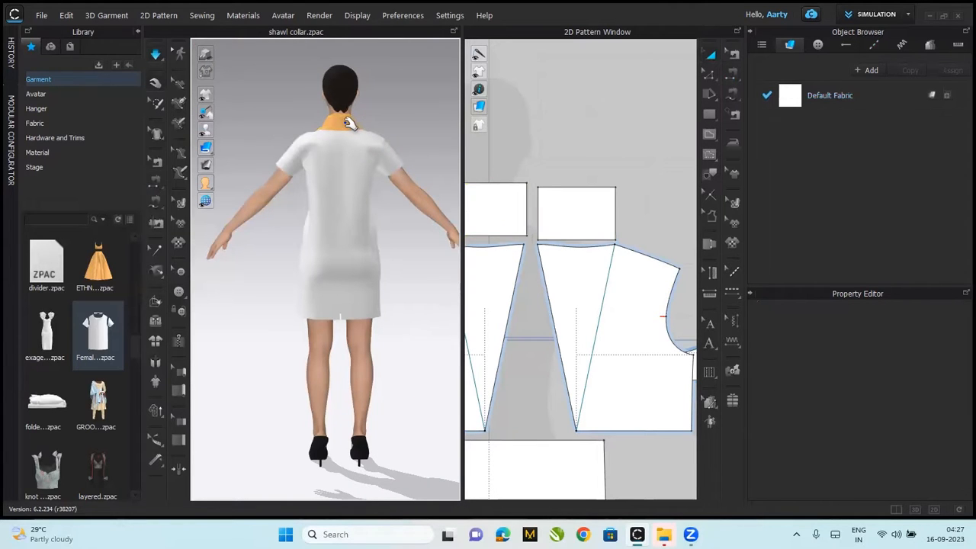
{"action": "right_click", "coordinate": [584, 248]}
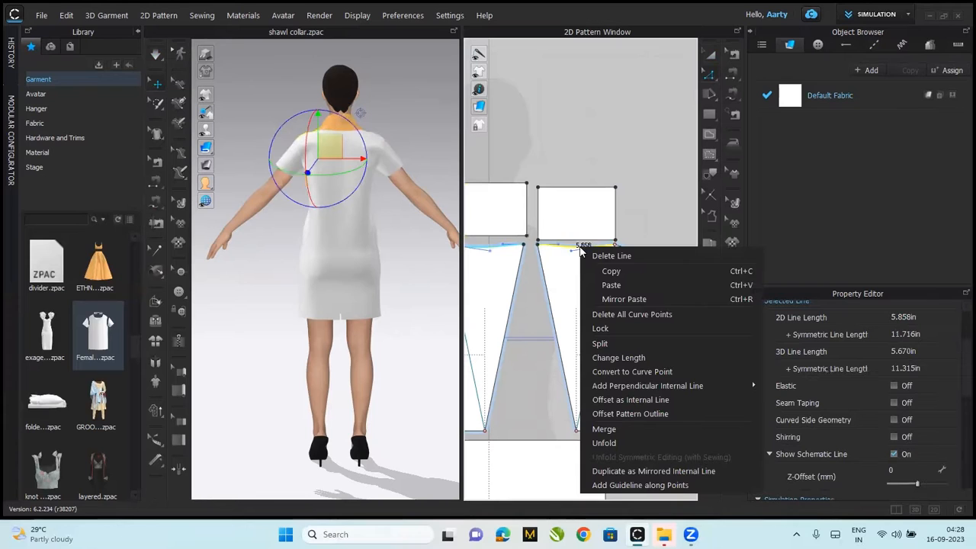
{"action": "mouse_move", "coordinate": [631, 314]}
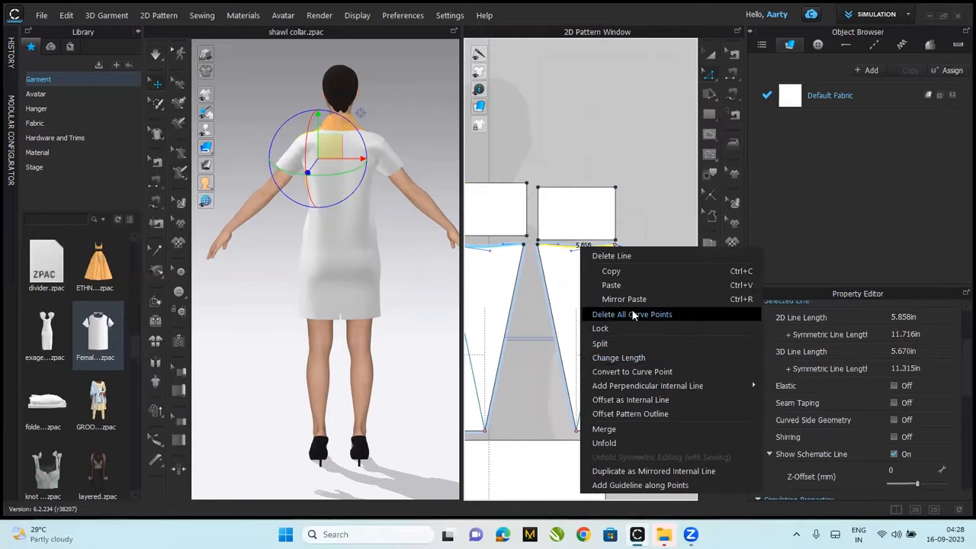
{"action": "left_click", "coordinate": [632, 314]}
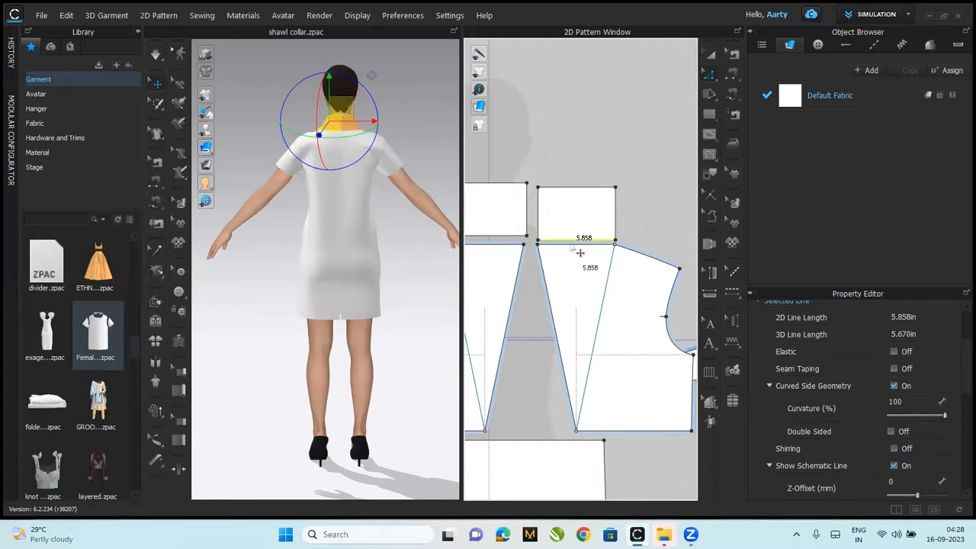
{"action": "right_click", "coordinate": [584, 239]}
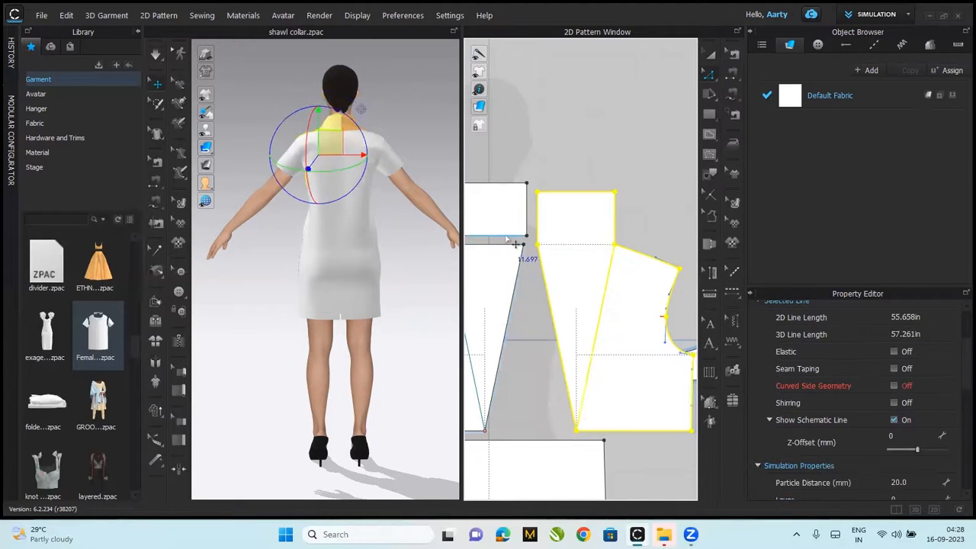
{"action": "right_click", "coordinate": [507, 248]}
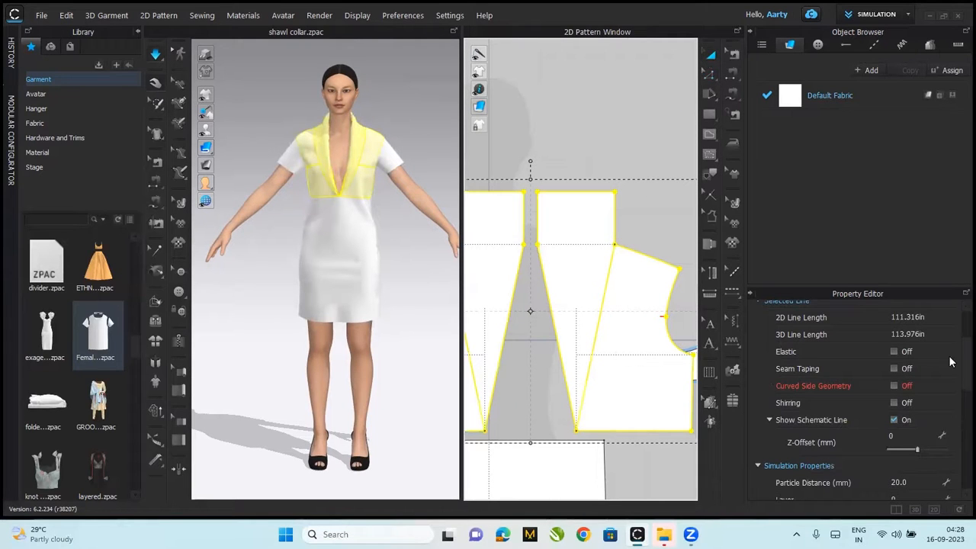
Step: Adjust Particle Distance for the merged collar panels and finish the simulation settings
{"action": "scroll", "scroll_direction": "down", "scroll_amount": 3}
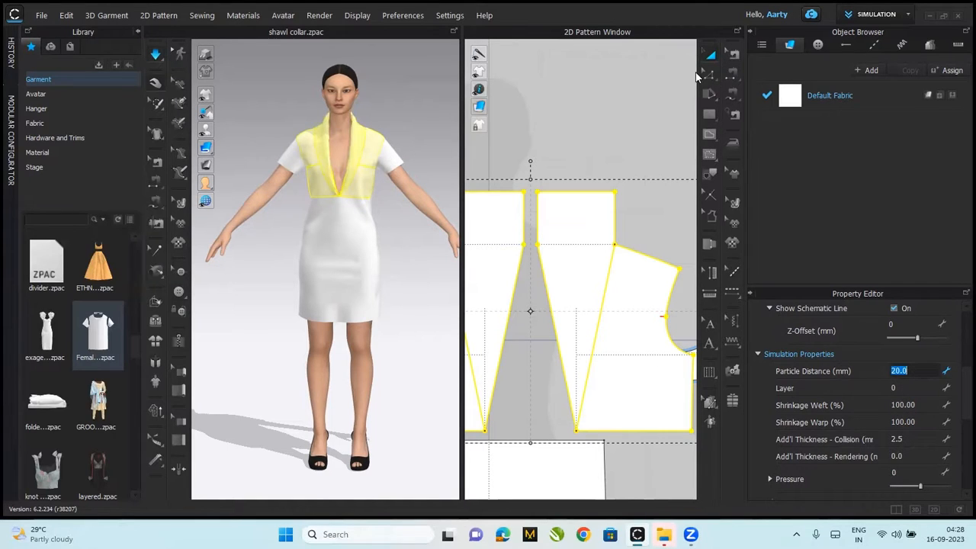
{"action": "left_click", "coordinate": [904, 405]}
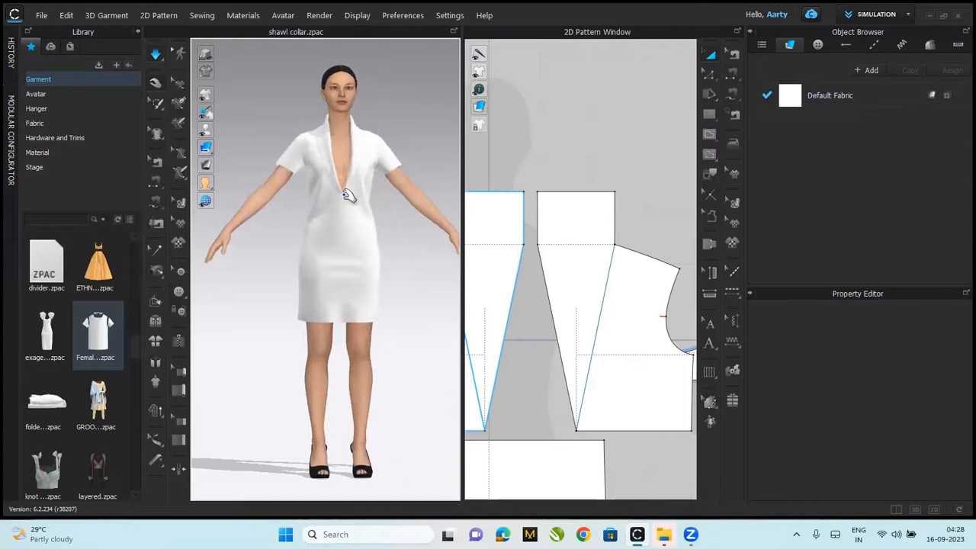
{"action": "mouse_move", "coordinate": [345, 166]}
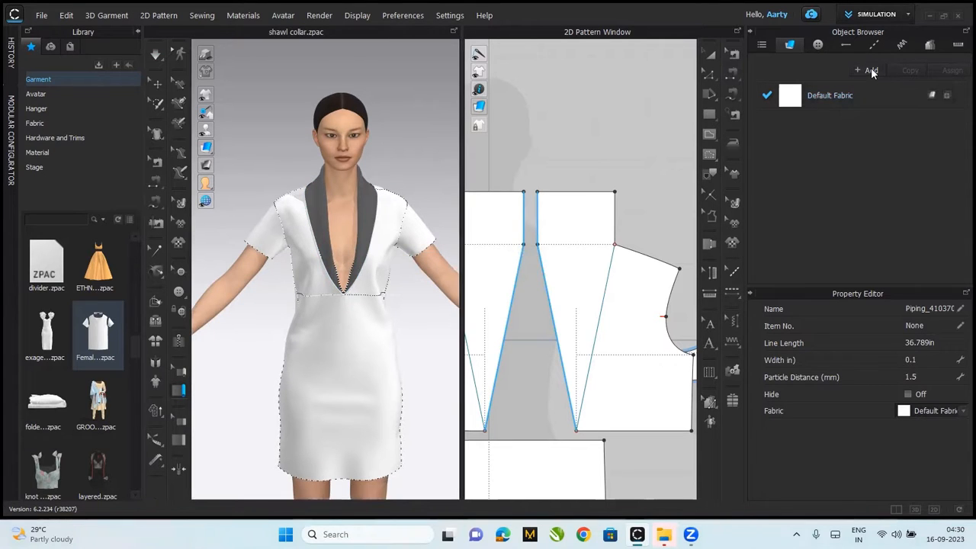
Step: Add a new fabric coloured black and choose it in the collar piping's Fabric dropdown
{"action": "left_click", "coordinate": [866, 70]}
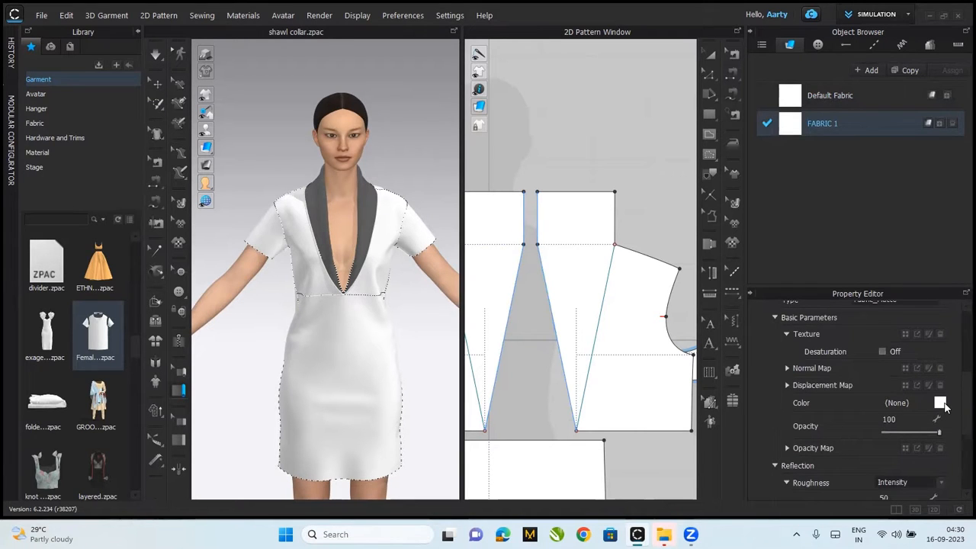
{"action": "left_click", "coordinate": [940, 402]}
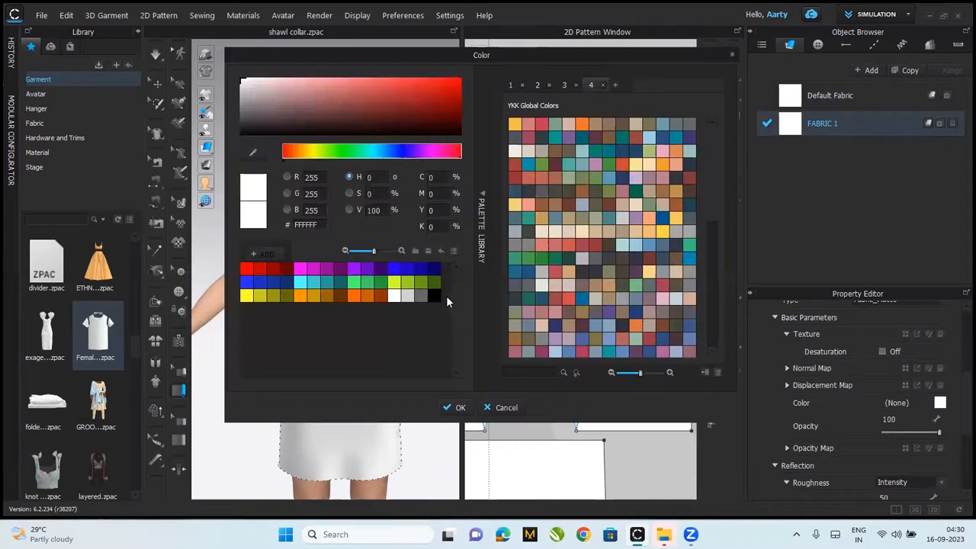
{"action": "left_click", "coordinate": [460, 407]}
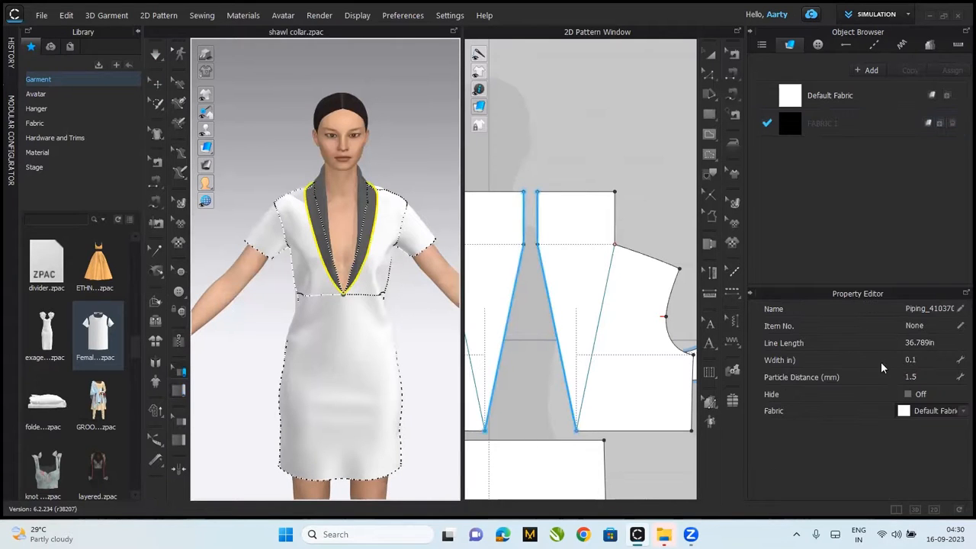
{"action": "left_click", "coordinate": [962, 410]}
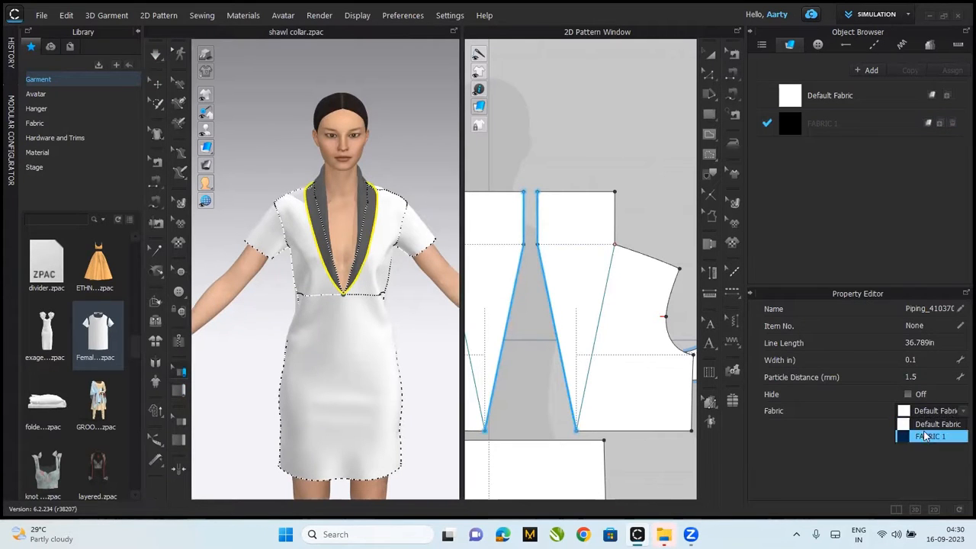